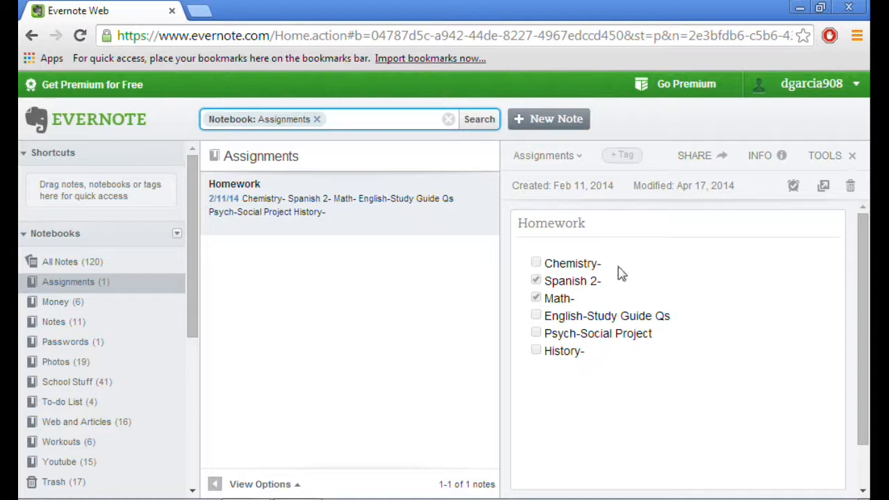
Step: Put the Homework checklist note into edit mode so the formatting toolbar appears
{"action": "left_click", "coordinate": [597, 278]}
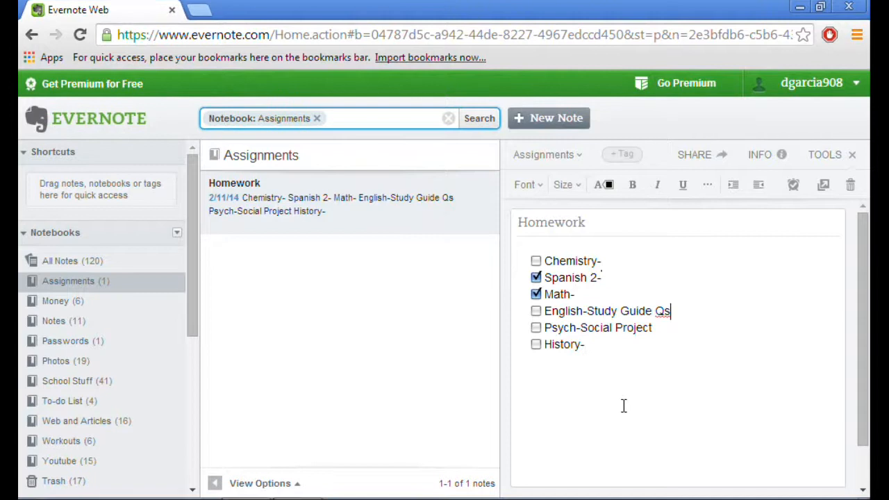
{"action": "mouse_move", "coordinate": [641, 353]}
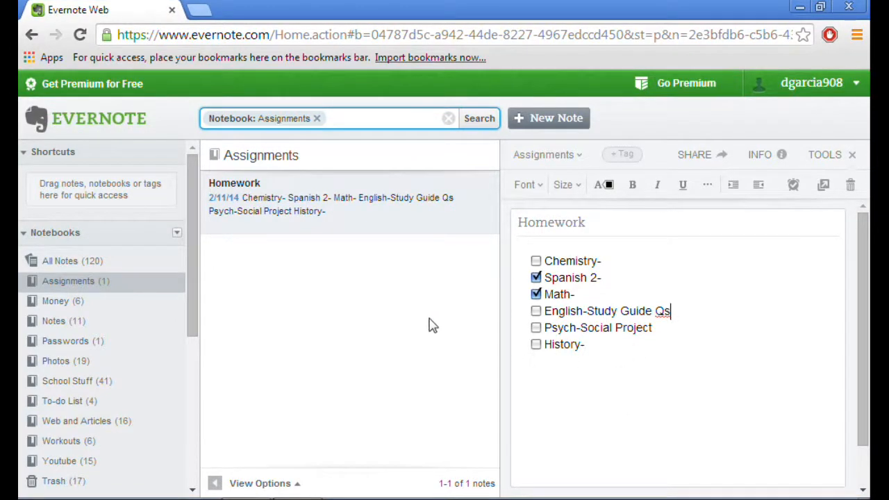
{"action": "scroll", "scroll_direction": "down", "scroll_amount": 3}
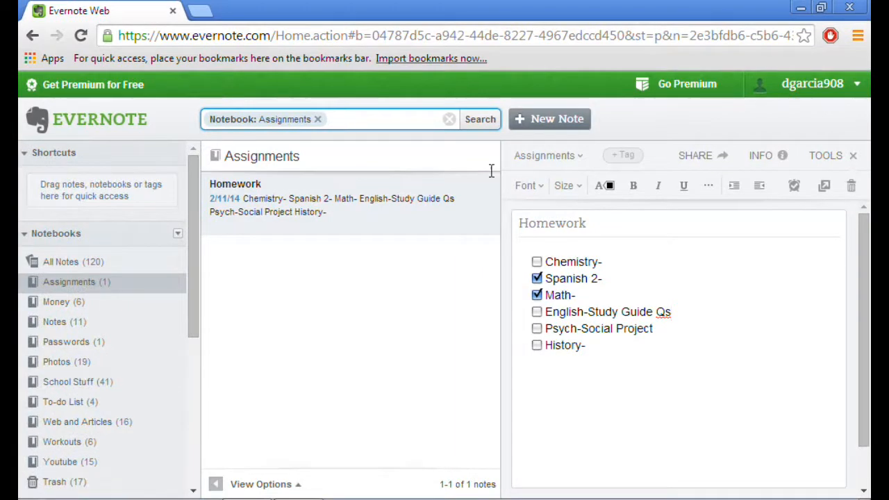
{"action": "left_click", "coordinate": [600, 278]}
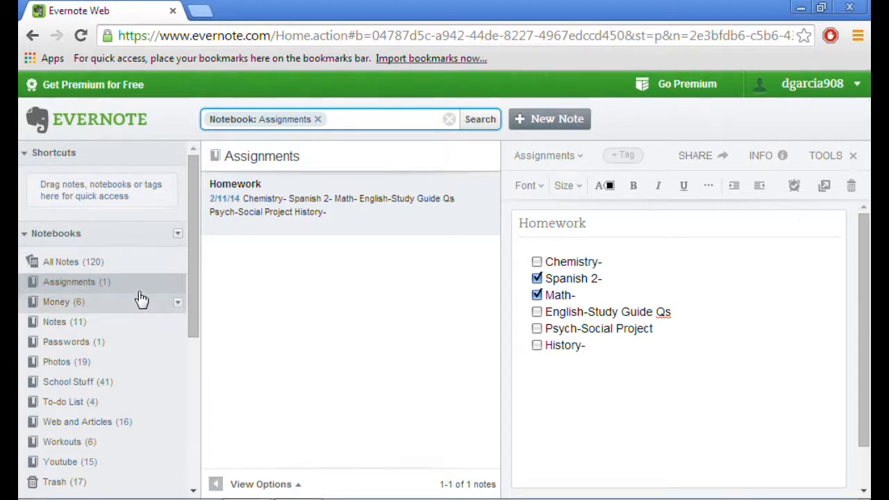
Step: Log out of the account from the top-right account menu, landing on the public home page
{"action": "left_click", "coordinate": [810, 83]}
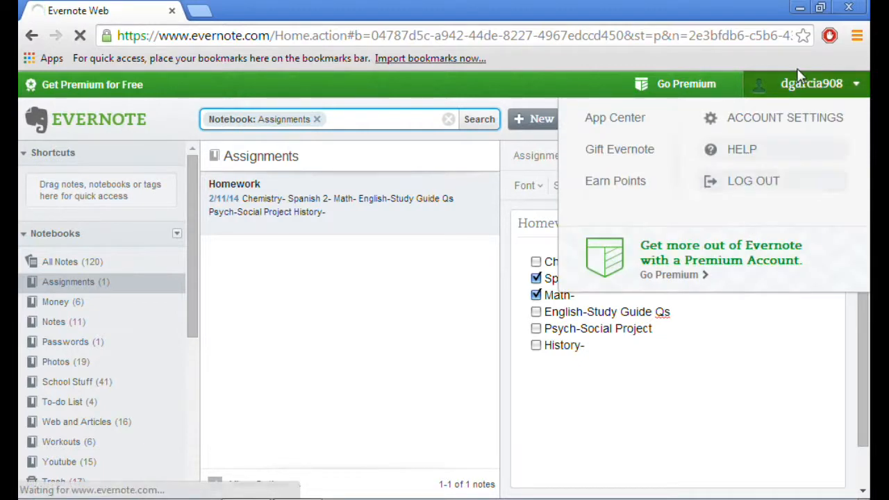
{"action": "left_click", "coordinate": [753, 181]}
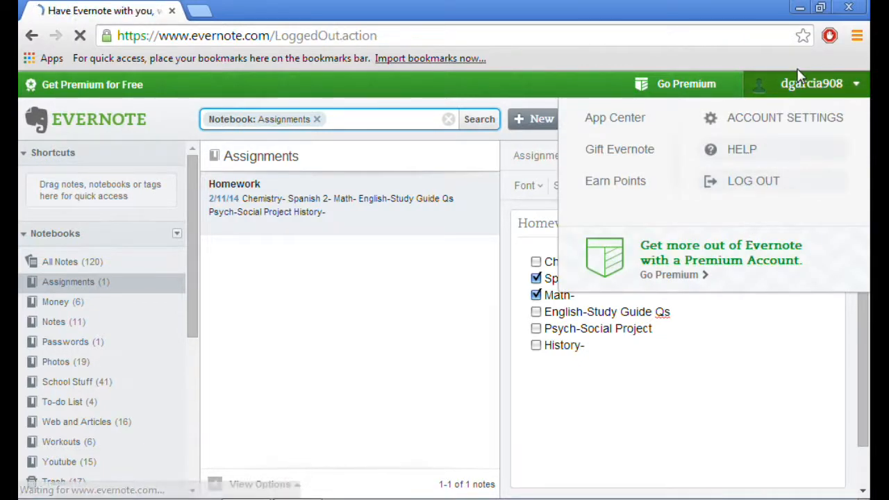
{"action": "left_click", "coordinate": [752, 181]}
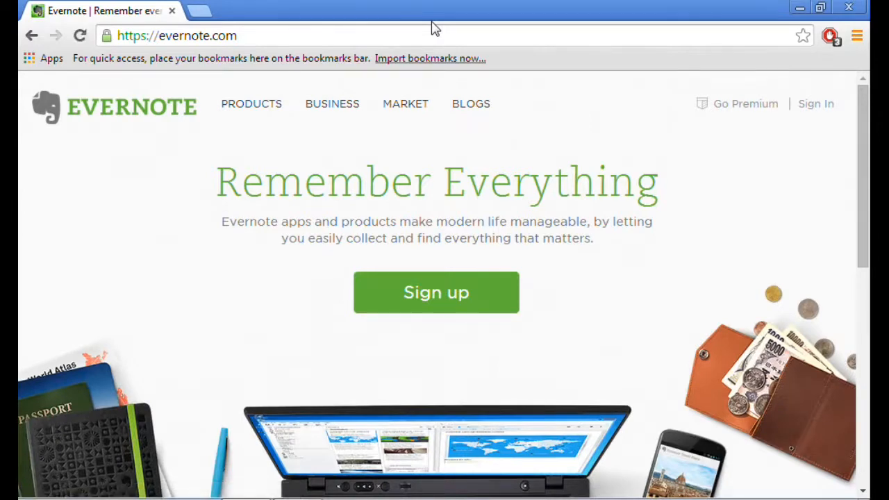
{"action": "mouse_move", "coordinate": [838, 125]}
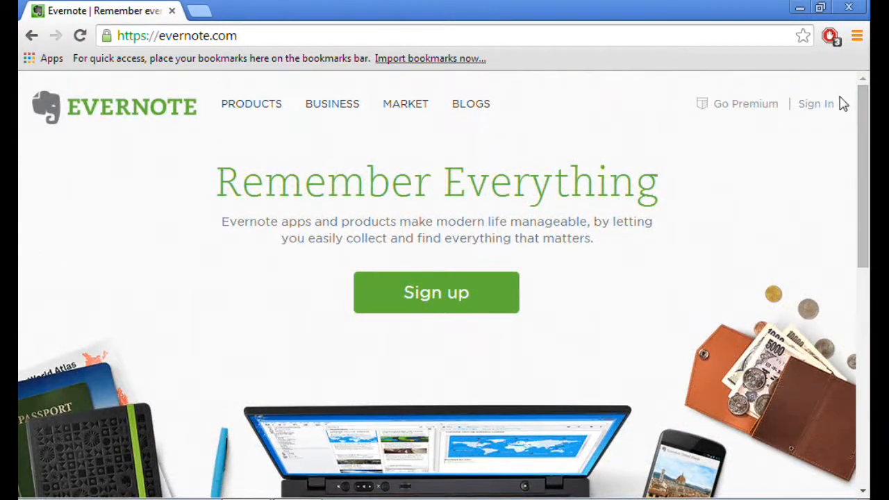
Step: Go from evernote.com to the Welcome Back sign-in page via the Sign In link
{"action": "scroll", "scroll_direction": "down", "scroll_amount": 3}
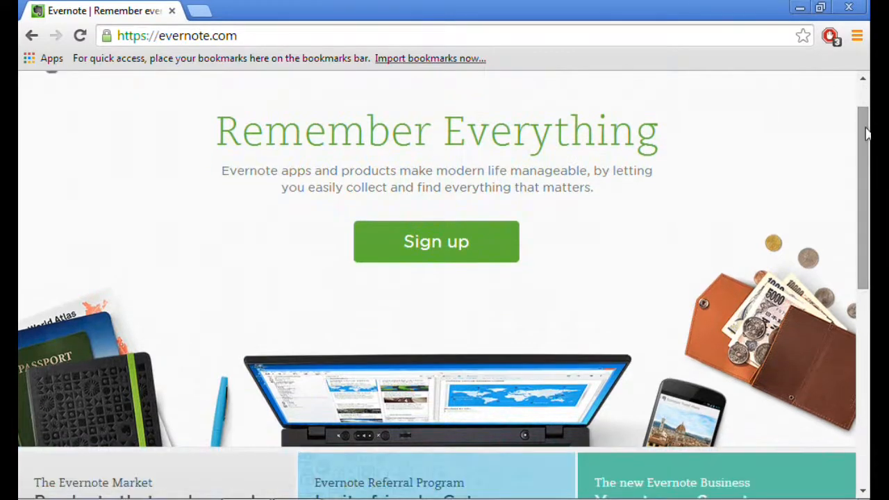
{"action": "scroll", "scroll_direction": "up", "scroll_amount": 3}
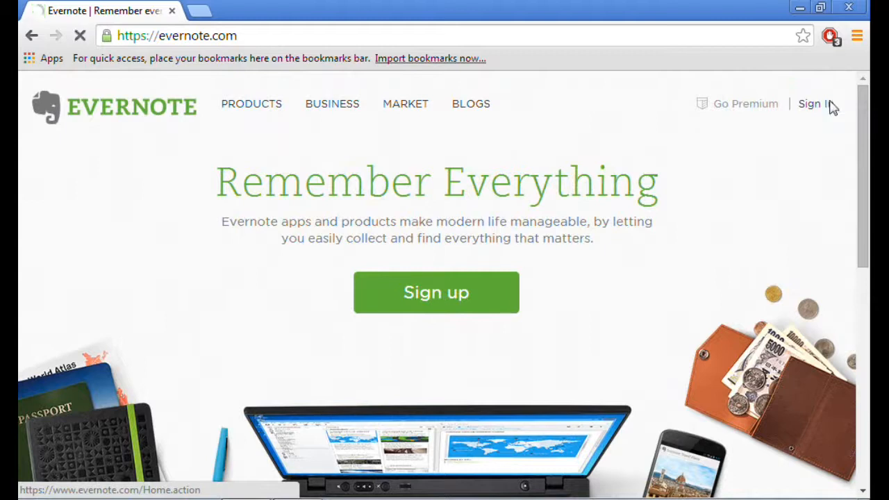
{"action": "left_click", "coordinate": [815, 103]}
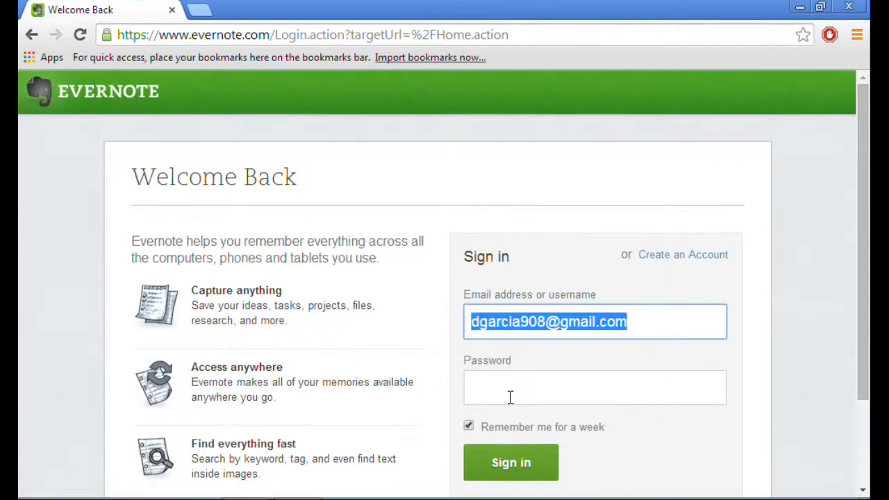
Step: Enter the account password and sign in, returning to the Assignments notebook
{"action": "left_click", "coordinate": [594, 386]}
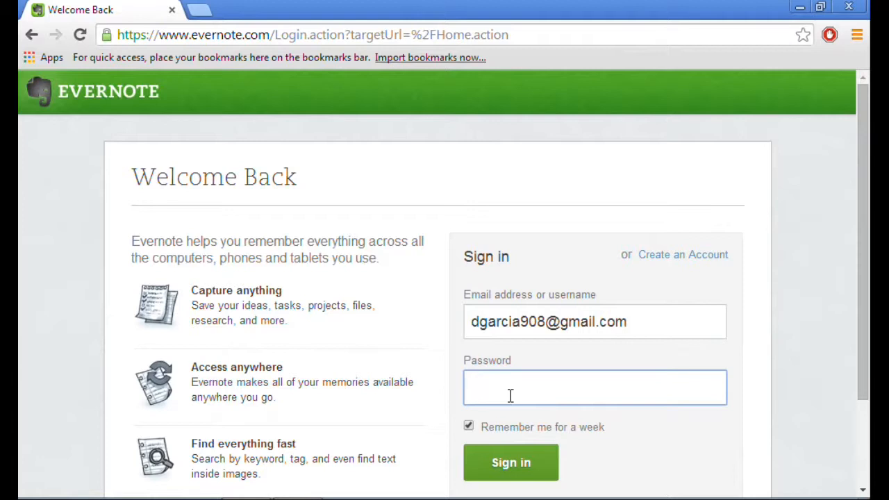
{"action": "left_click", "coordinate": [594, 386]}
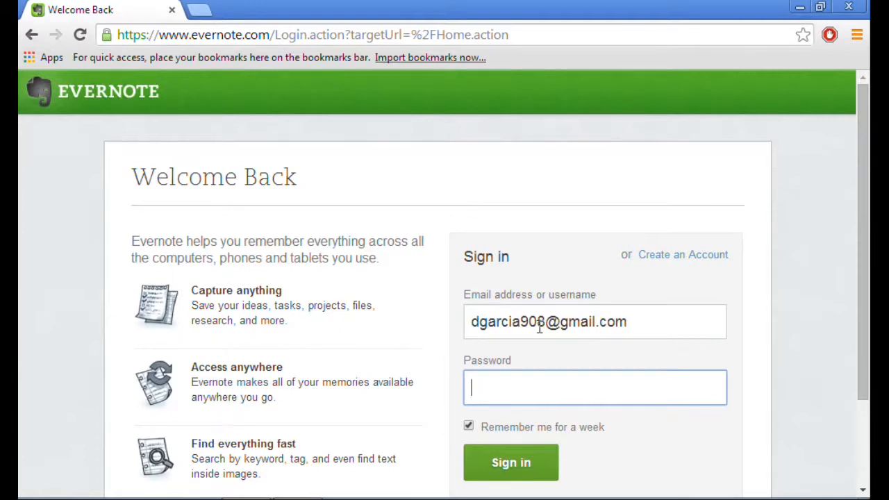
{"action": "mouse_move", "coordinate": [486, 387]}
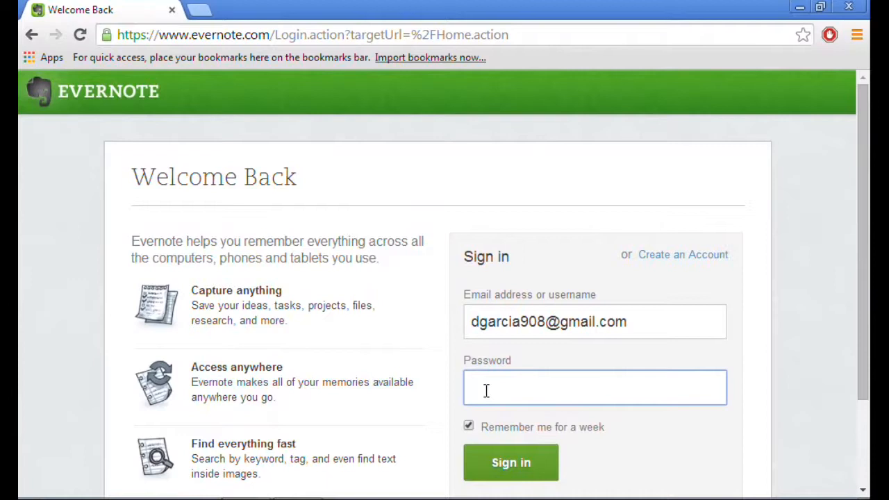
{"action": "type", "text": "password"}
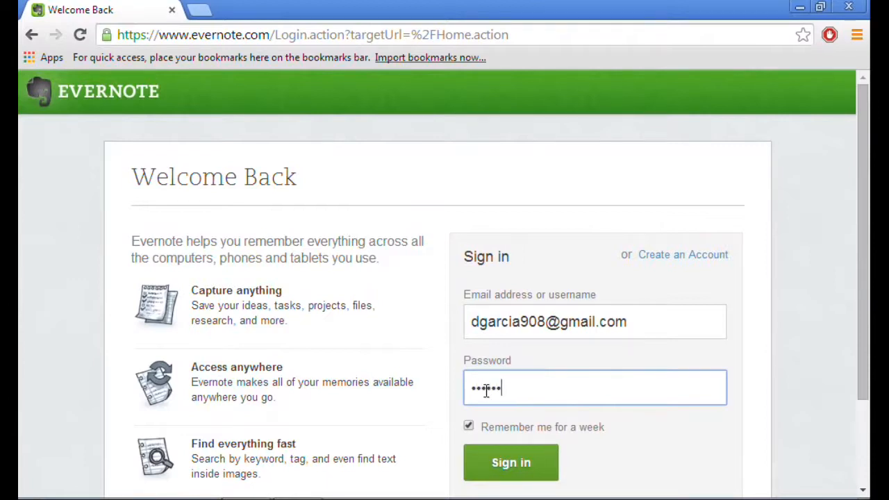
{"action": "left_click", "coordinate": [511, 461]}
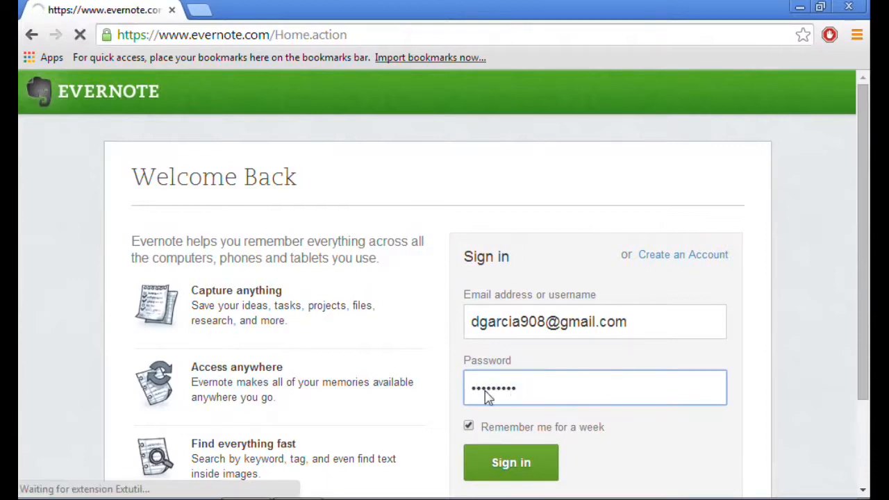
{"action": "left_click", "coordinate": [511, 462]}
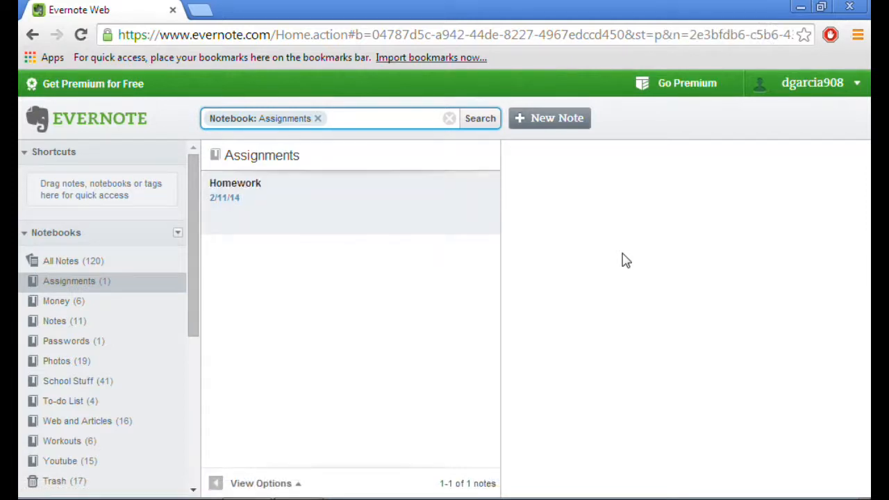
{"action": "left_click", "coordinate": [236, 189]}
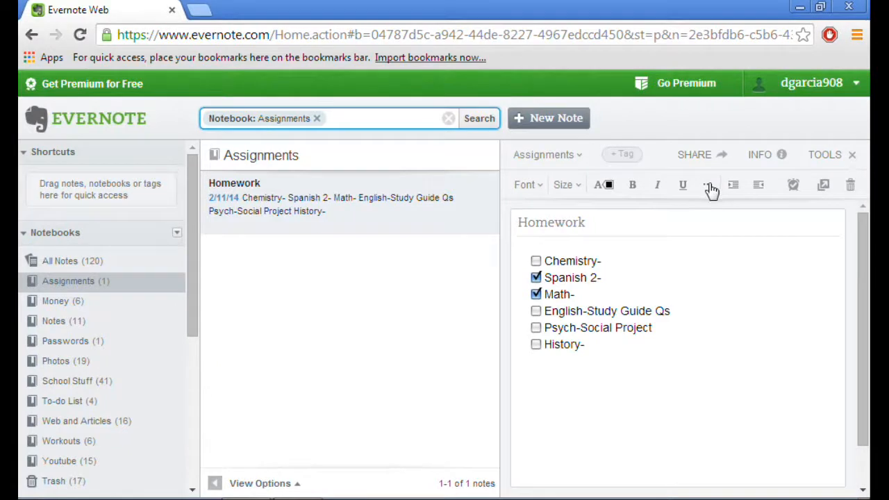
{"action": "left_click", "coordinate": [707, 184]}
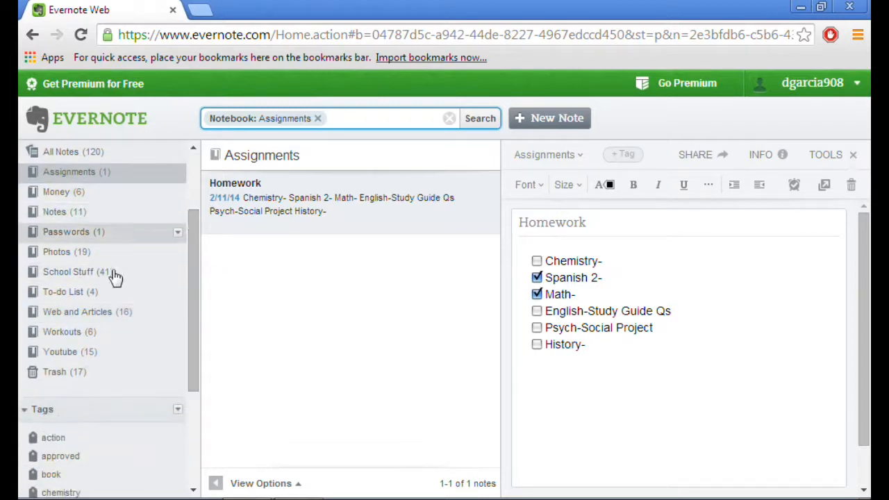
{"action": "mouse_move", "coordinate": [112, 291]}
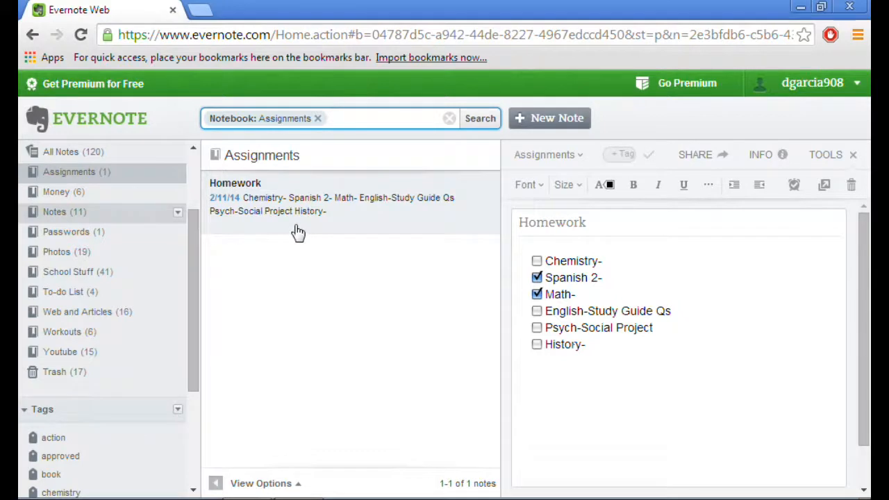
{"action": "left_click", "coordinate": [52, 211]}
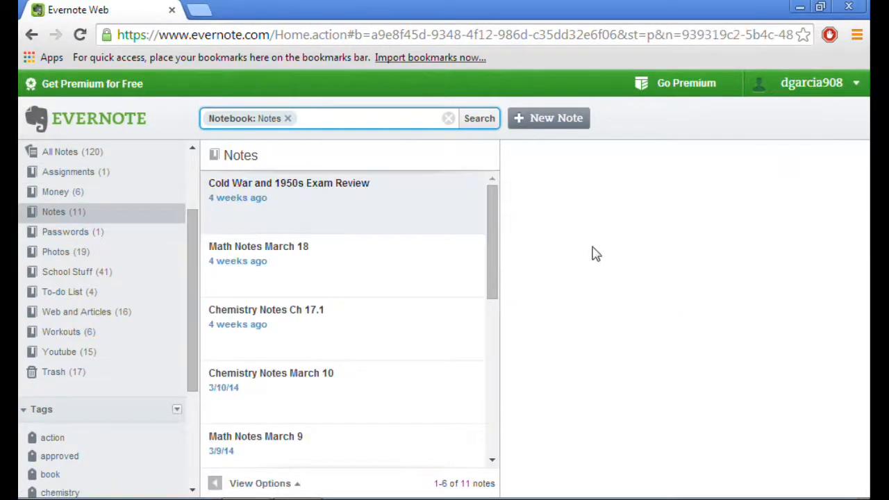
{"action": "left_click", "coordinate": [288, 183]}
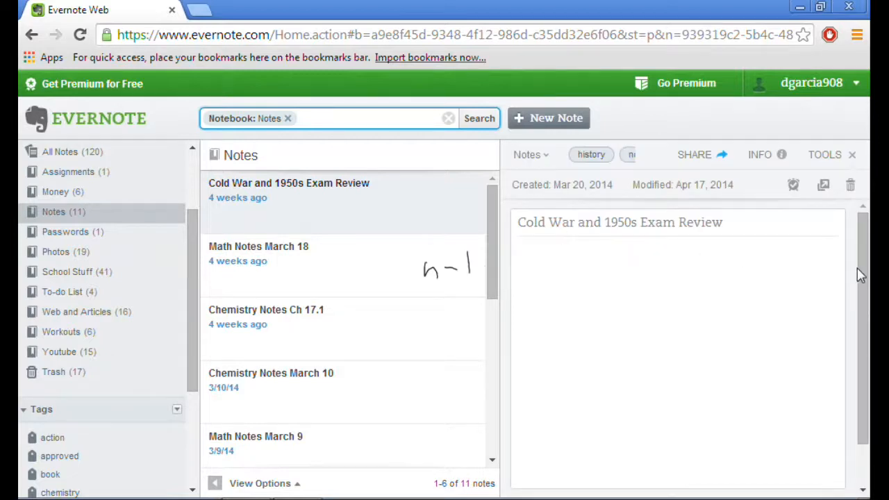
{"action": "scroll", "scroll_direction": "down", "scroll_amount": 3}
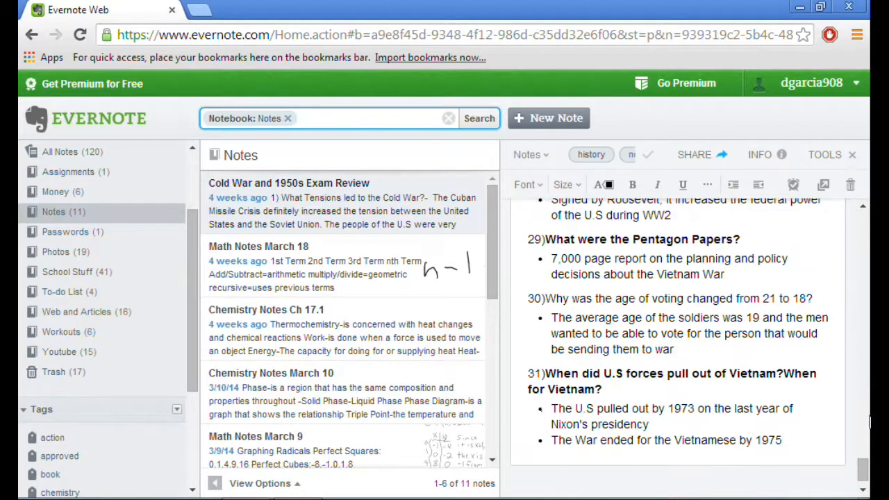
{"action": "scroll", "scroll_direction": "down", "scroll_amount": 3}
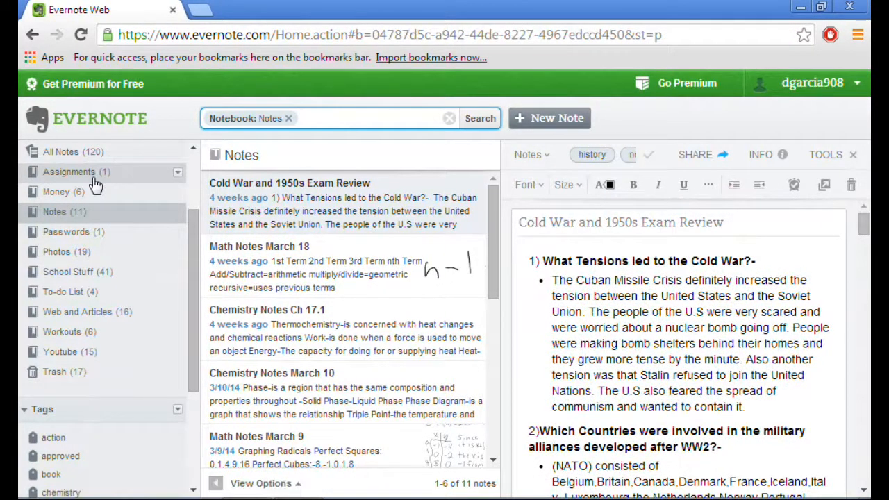
{"action": "left_click", "coordinate": [70, 172]}
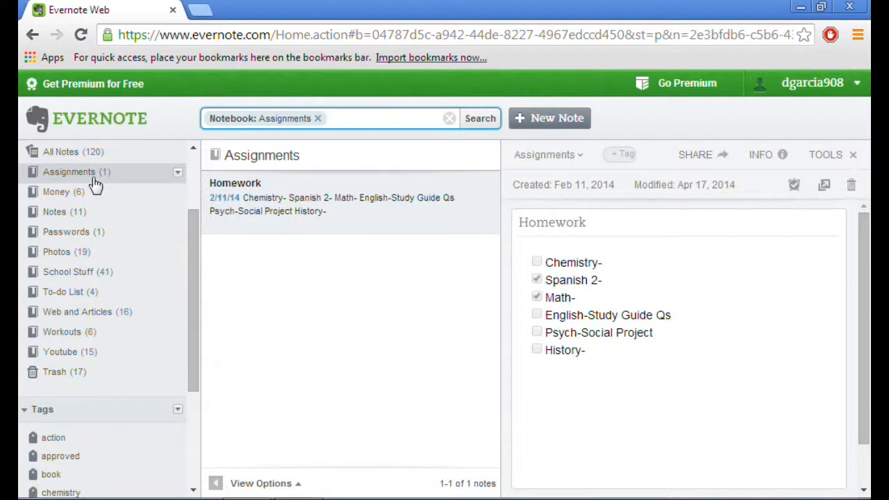
{"action": "mouse_move", "coordinate": [125, 197]}
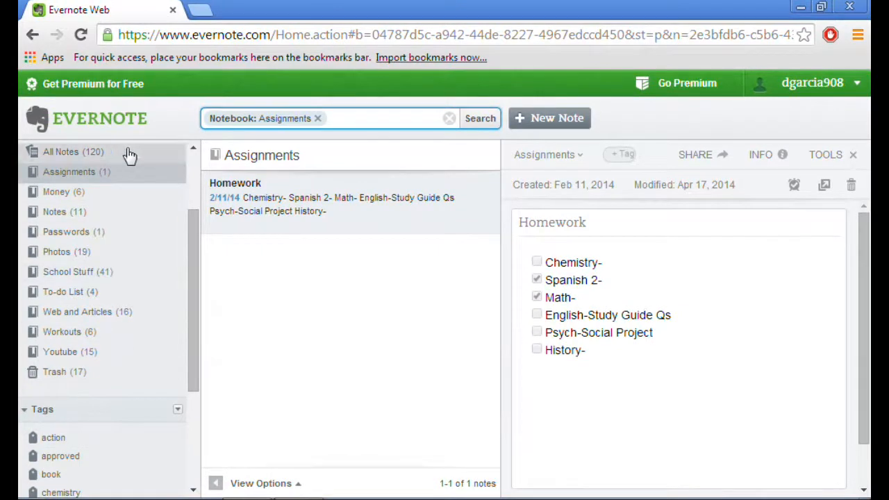
{"action": "mouse_move", "coordinate": [277, 275]}
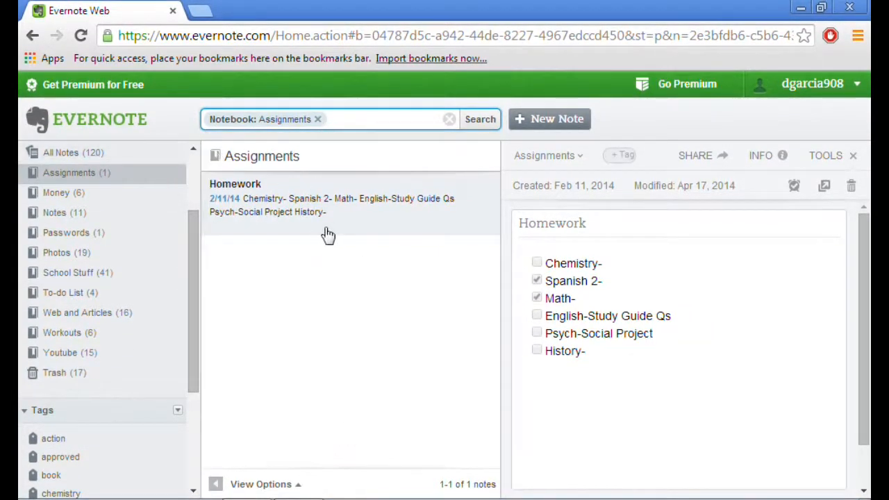
{"action": "mouse_move", "coordinate": [263, 281]}
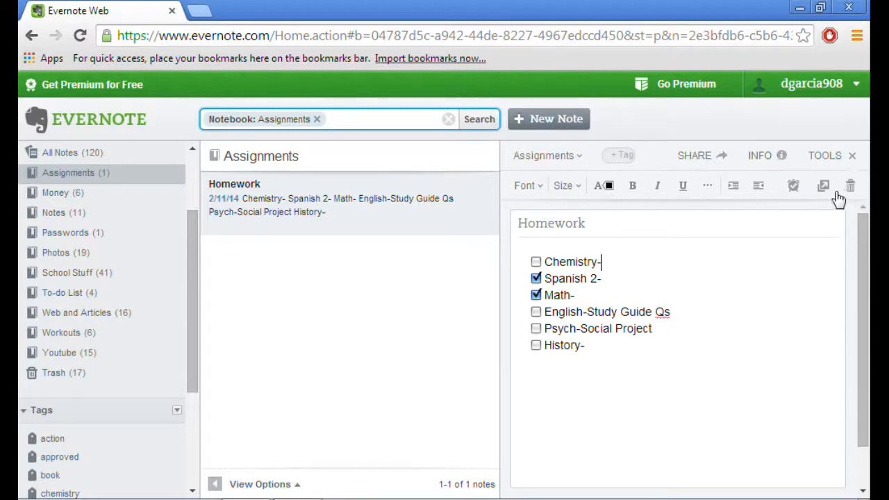
{"action": "mouse_move", "coordinate": [764, 191]}
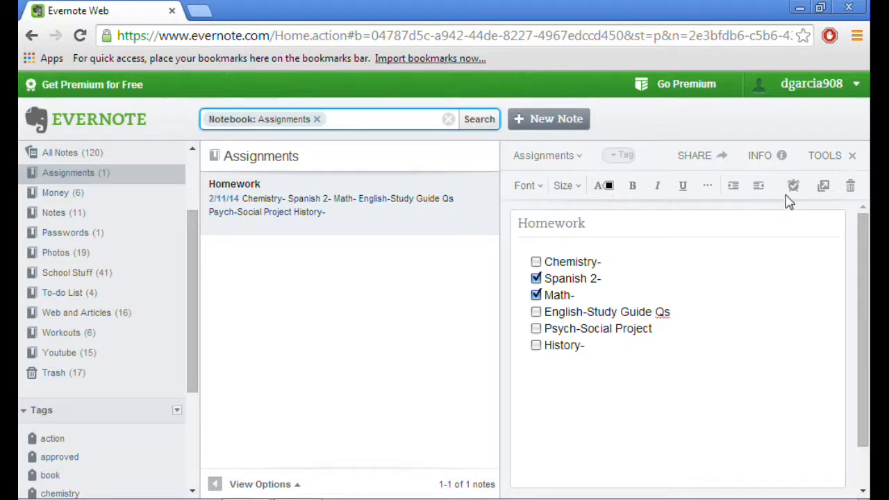
{"action": "mouse_move", "coordinate": [792, 192]}
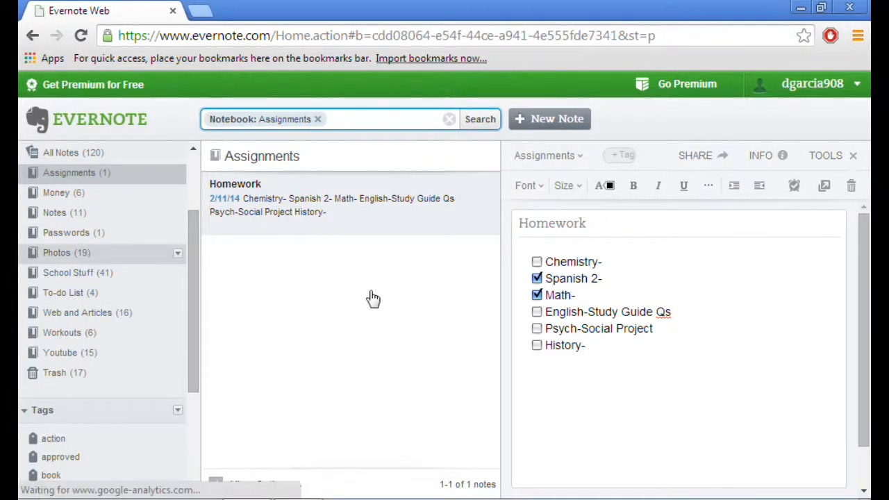
Step: Switch to the Photos notebook from the sidebar to list its 19 notes
{"action": "left_click", "coordinate": [56, 252]}
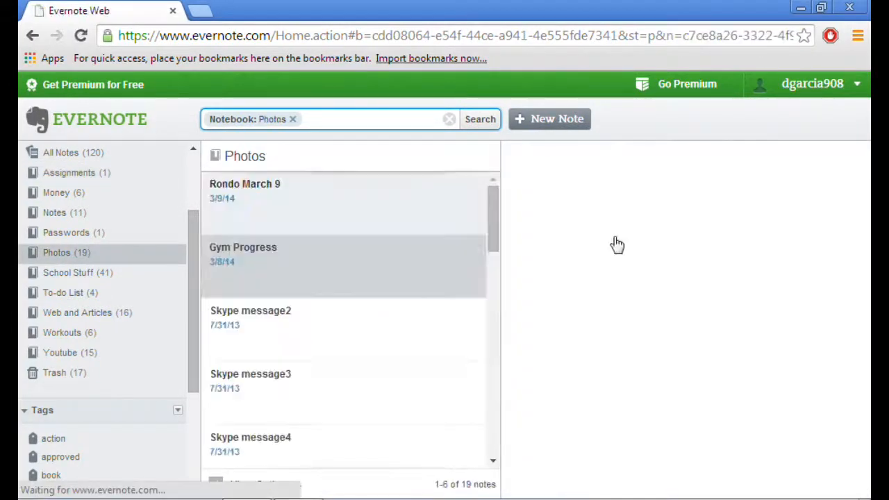
Step: View the Rondo March 9 photo note in a pop-out window and look through it
{"action": "left_click", "coordinate": [245, 192]}
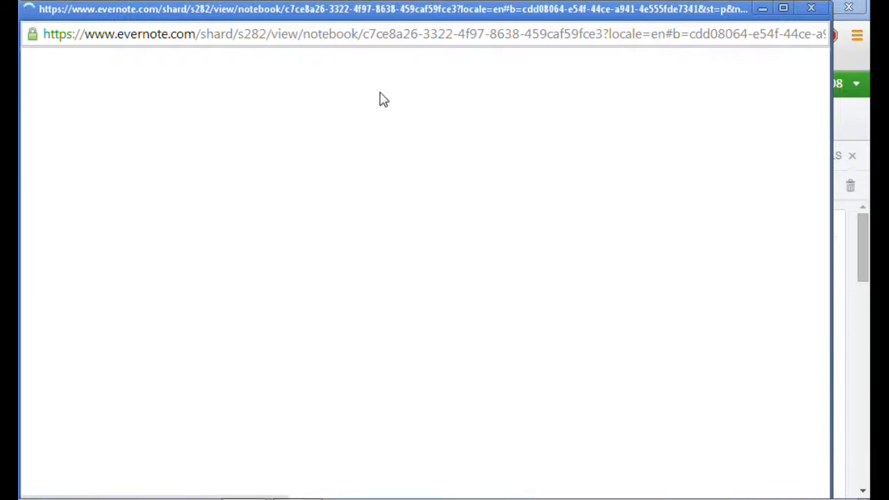
{"action": "mouse_move", "coordinate": [391, 158]}
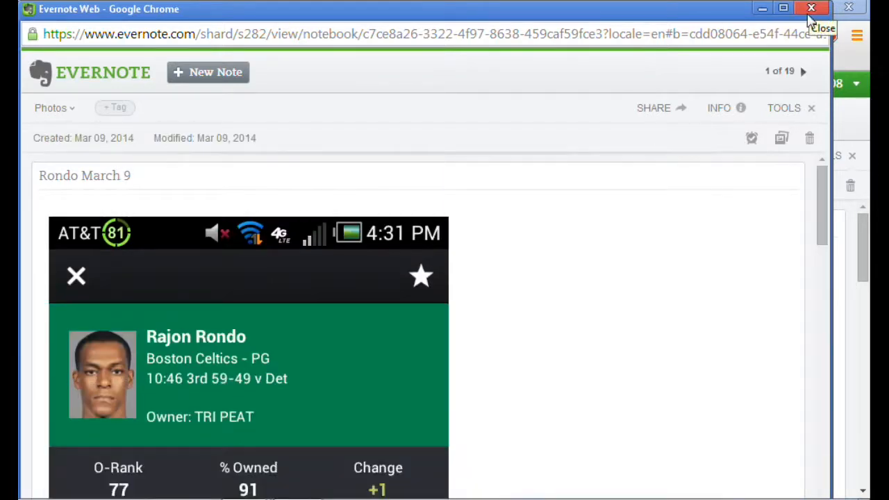
{"action": "scroll", "scroll_direction": "down", "scroll_amount": 3}
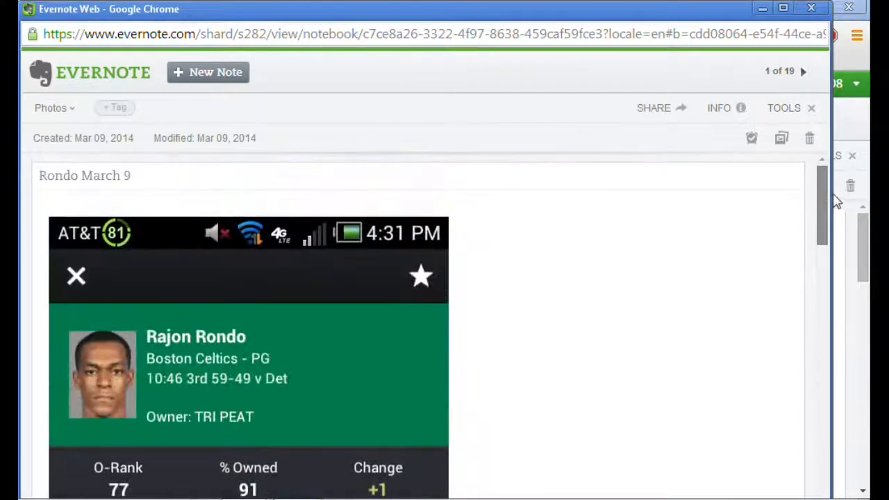
{"action": "scroll", "scroll_direction": "down", "scroll_amount": 3}
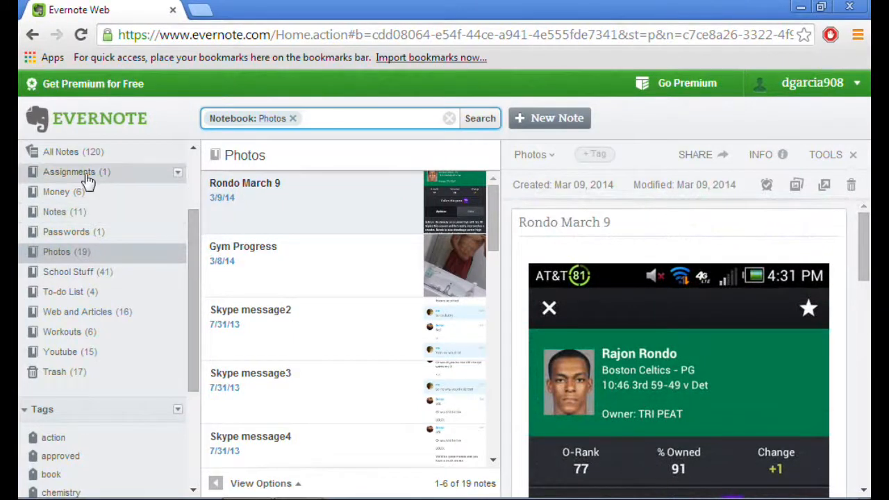
Step: Return to the Assignments notebook and reopen the Homework note
{"action": "left_click", "coordinate": [70, 173]}
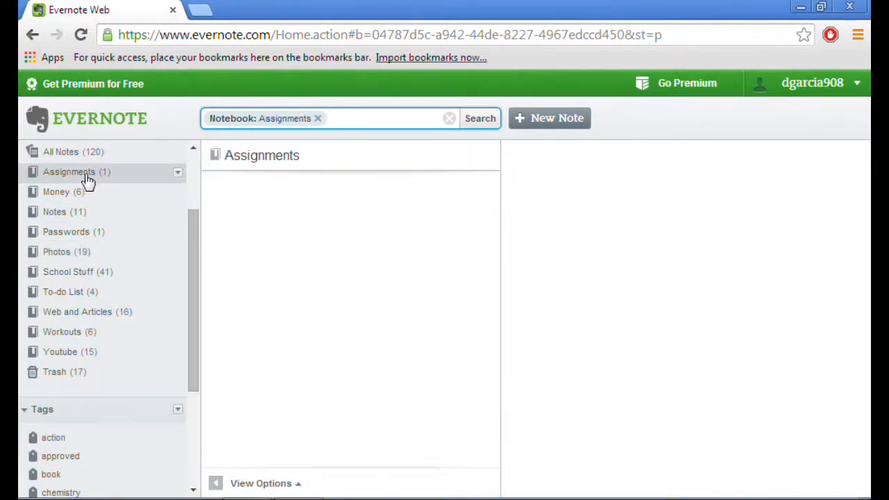
{"action": "left_click", "coordinate": [70, 172]}
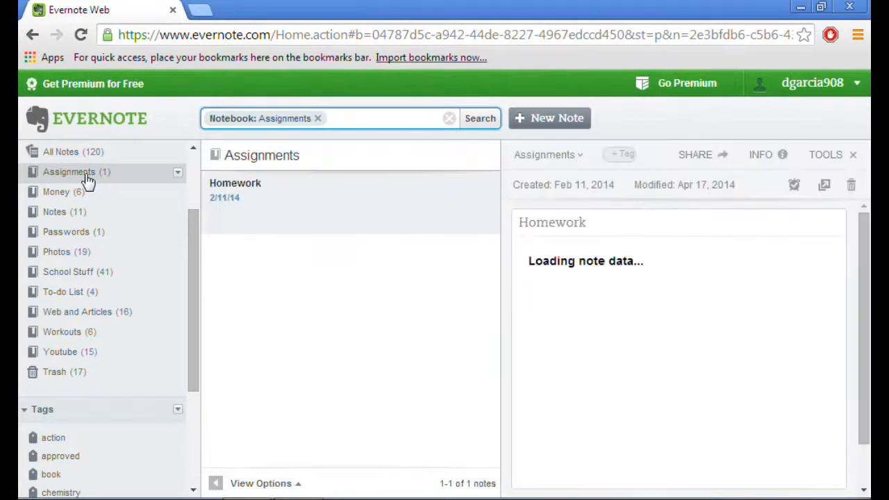